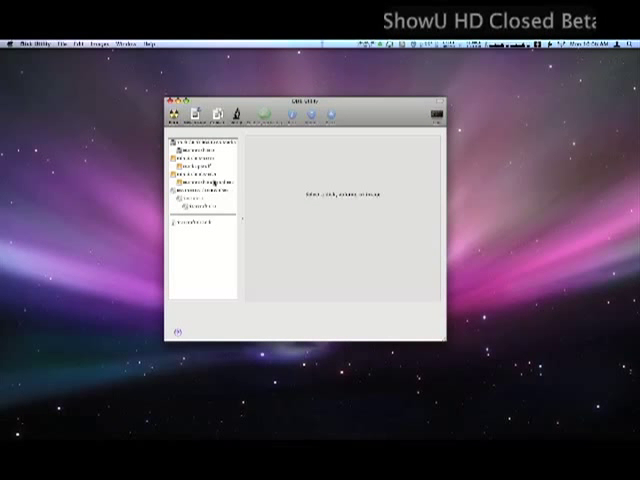
# Select the inserted game CD drive and its disc volume in the sidebar
pyautogui.click(190, 200)
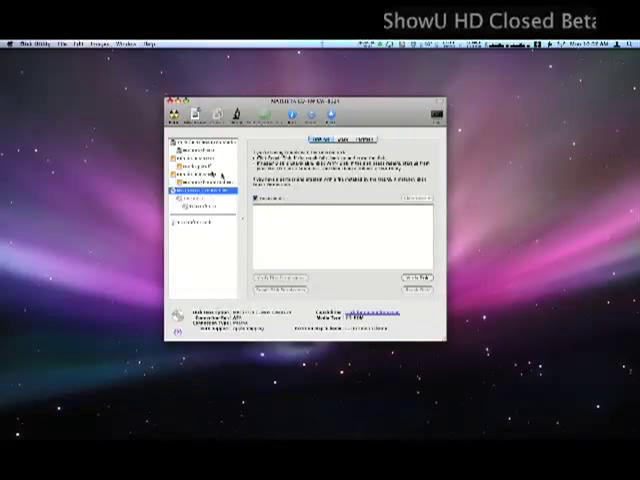
pyautogui.click(200, 208)
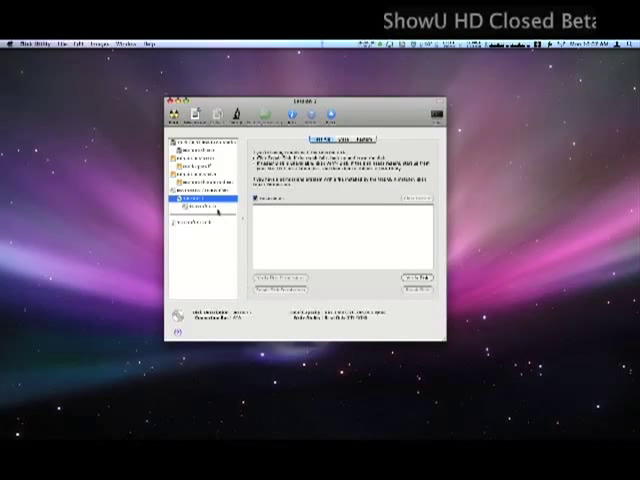
pyautogui.click(196, 216)
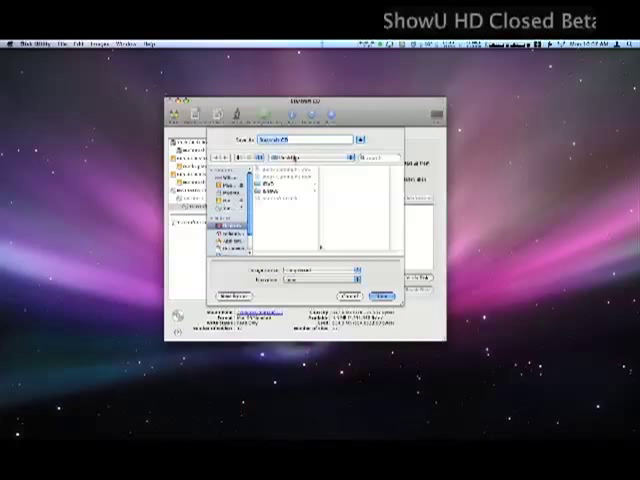
# Set the image format to DVD/CD master and save the disk image
pyautogui.click(344, 272)
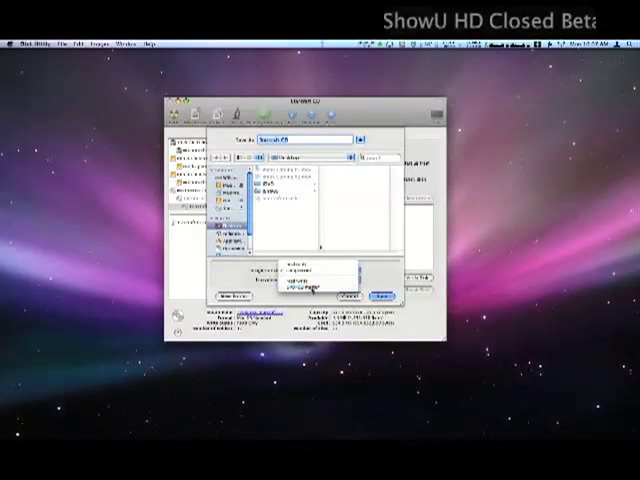
pyautogui.click(310, 272)
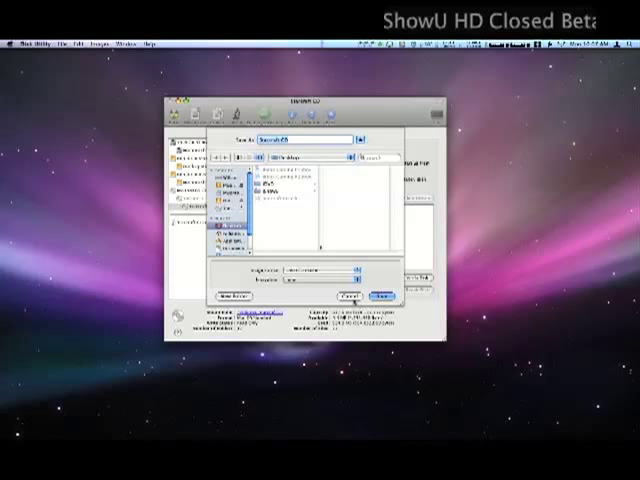
pyautogui.press('cmd+w')
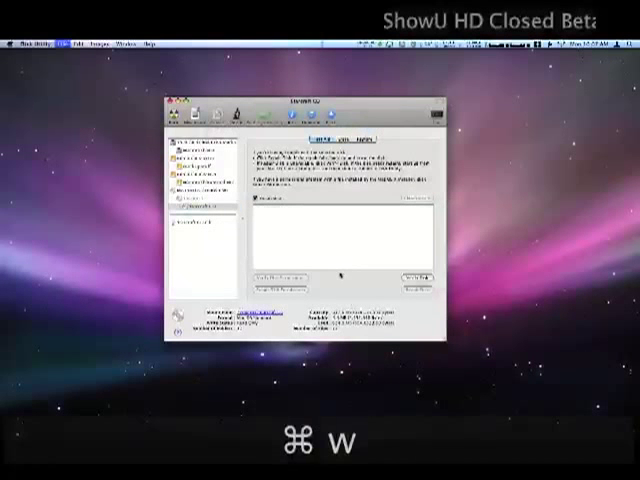
# Mount the saved .cdr image from Finder and dismiss the warning alert
pyautogui.press('cmd+w')
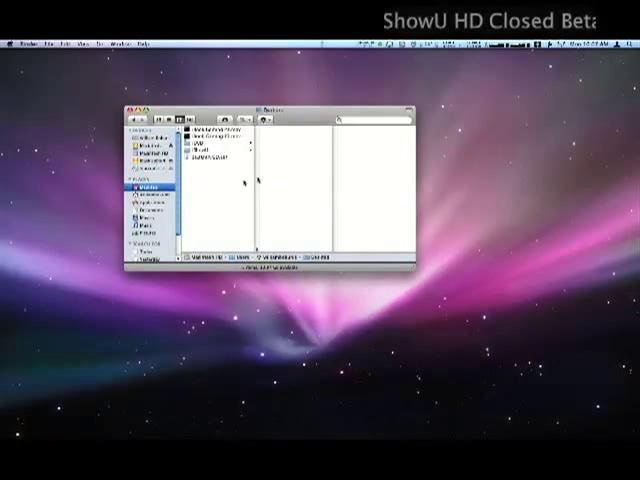
pyautogui.click(204, 162)
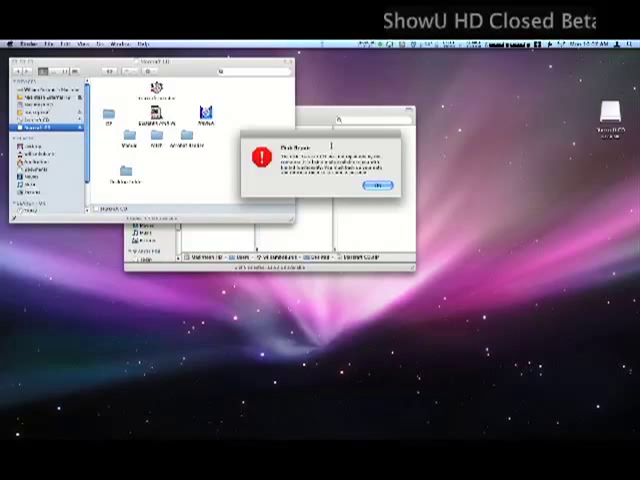
pyautogui.click(372, 188)
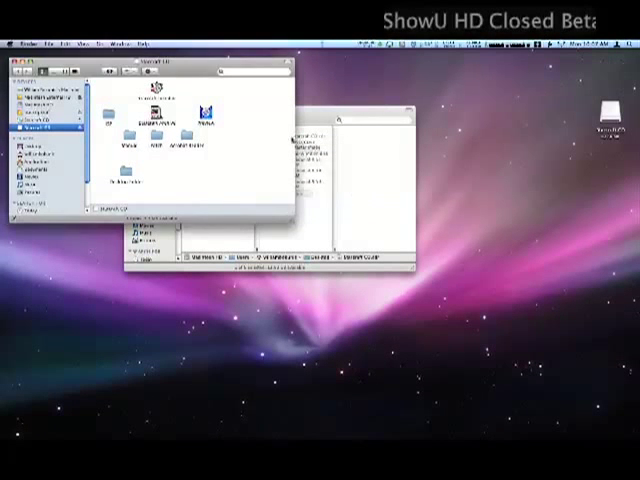